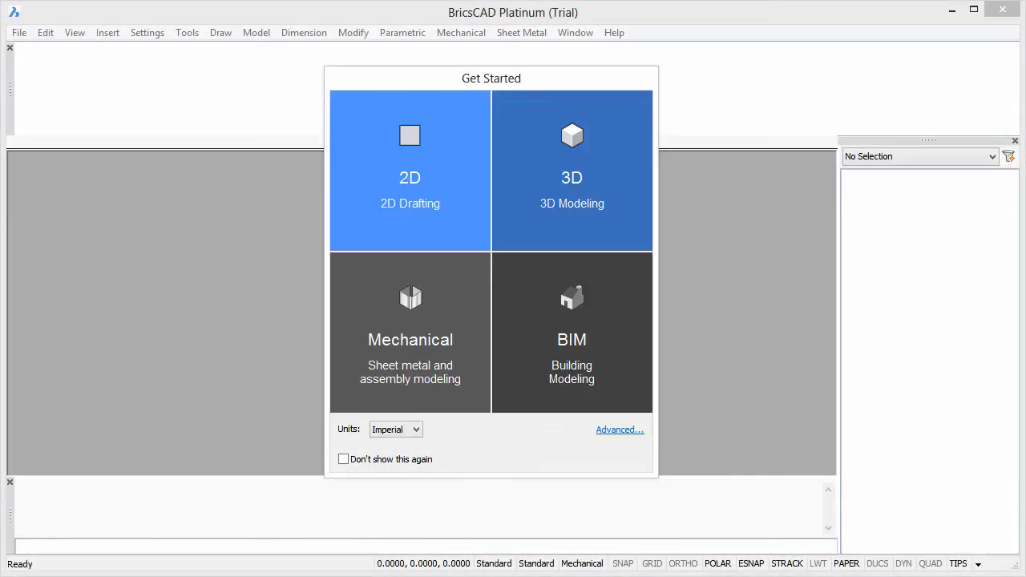
- Start a 2D Drafting drawing from the Get Started screen
left_click(430, 314)
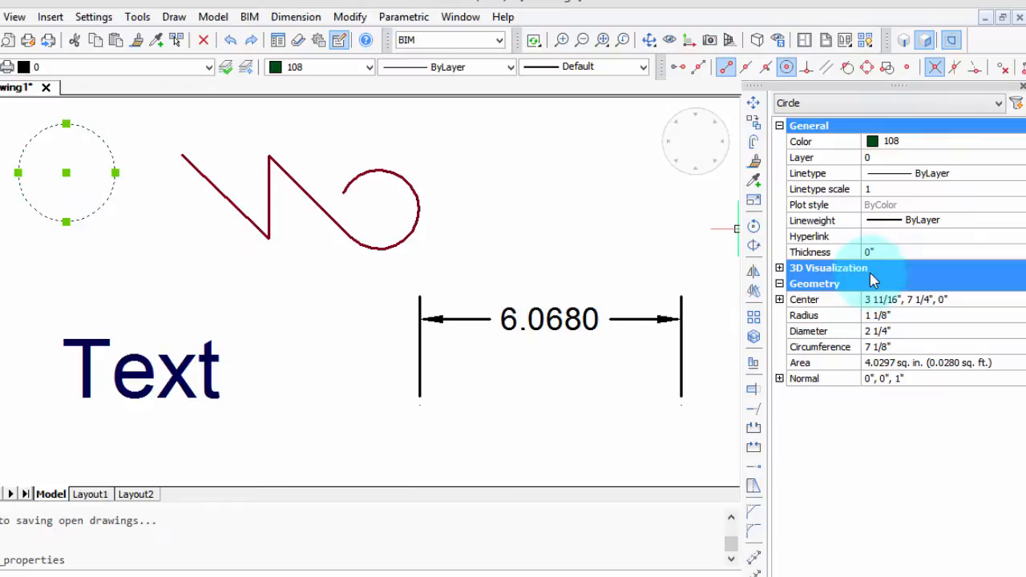
mouse_move(926, 164)
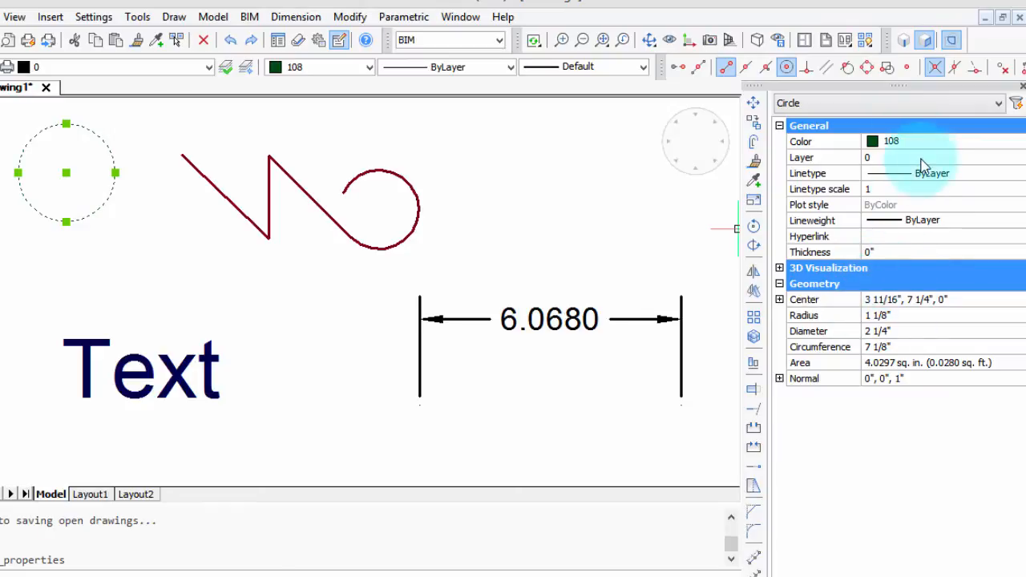
- Make the circle red and set its centre to 3, 8 in the Properties bar
left_click(1016, 141)
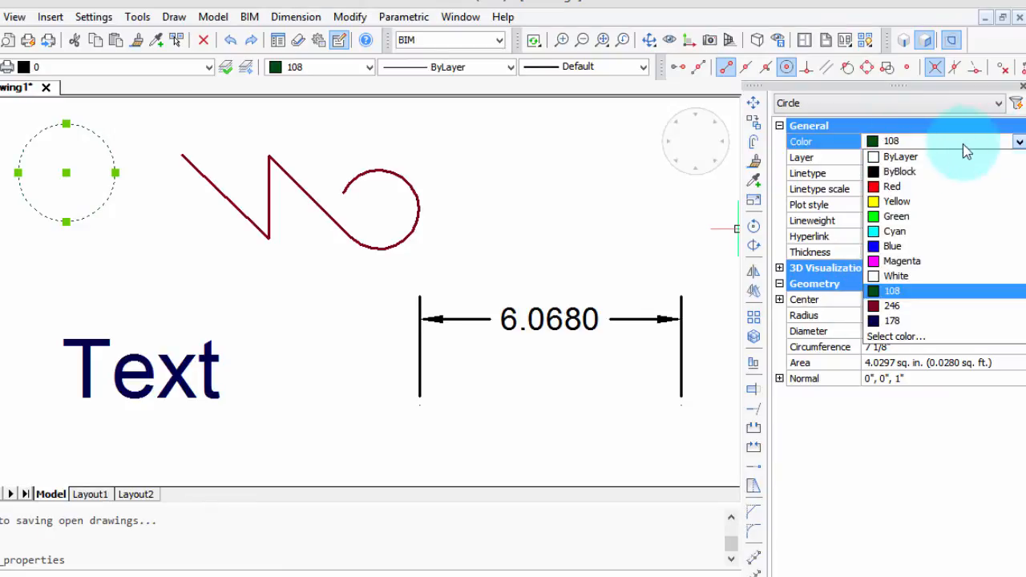
left_click(891, 186)
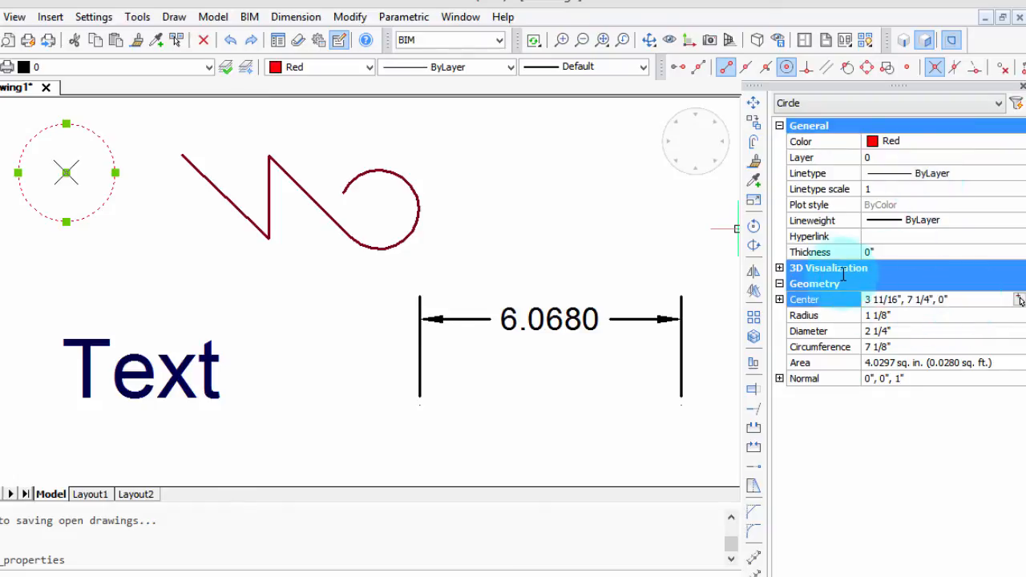
left_click(929, 300)
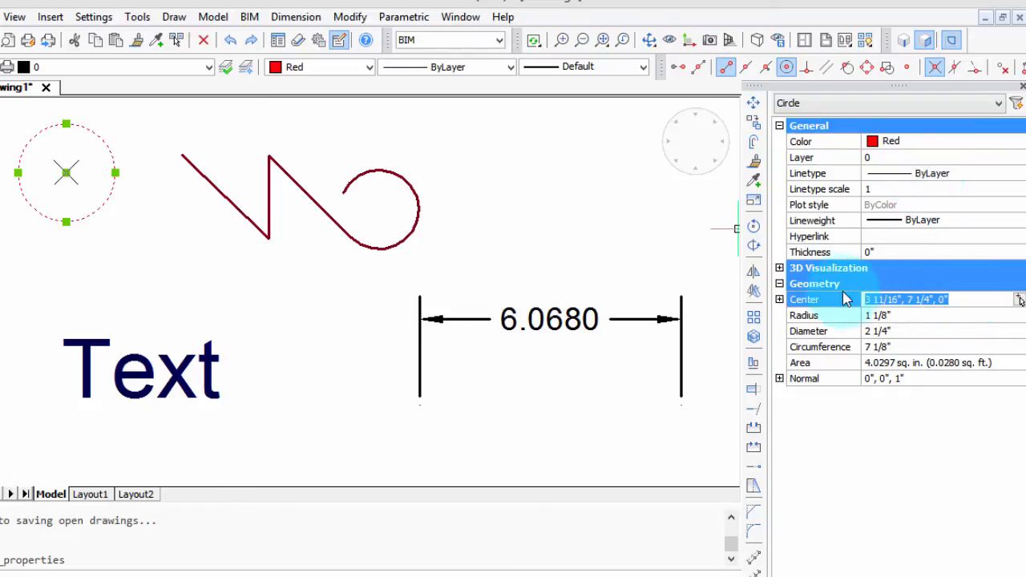
type("3,")
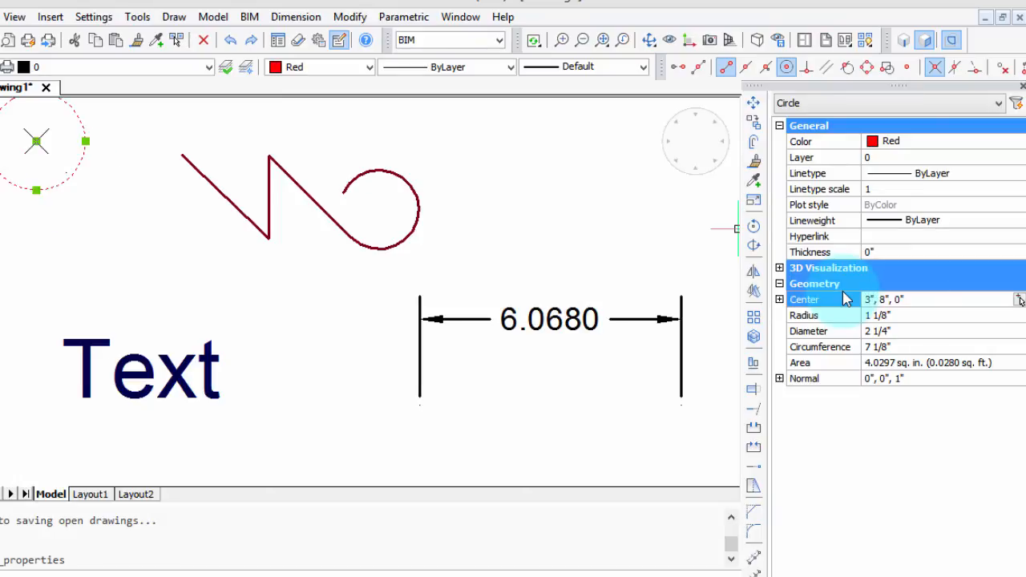
left_click(930, 363)
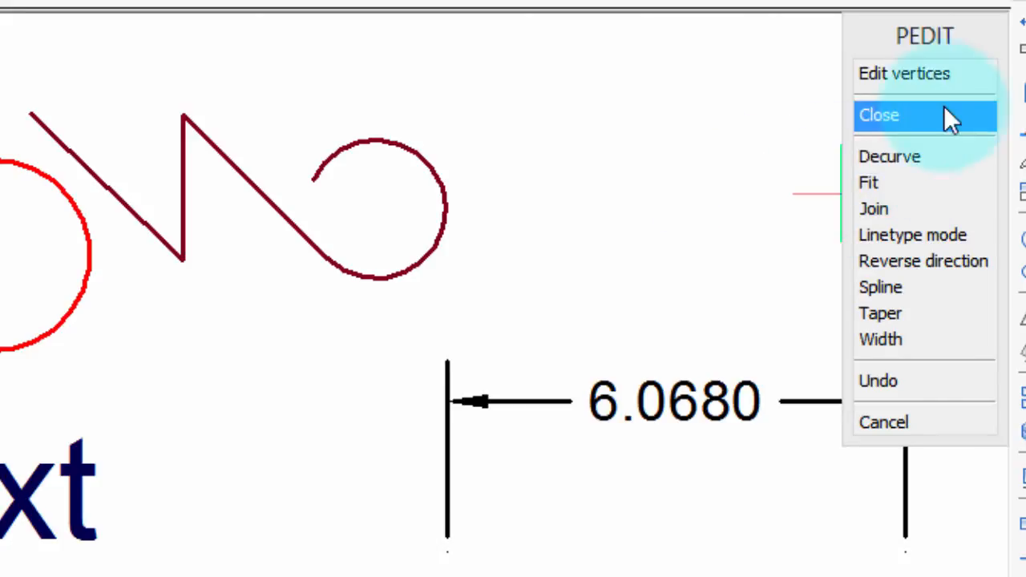
left_click(901, 77)
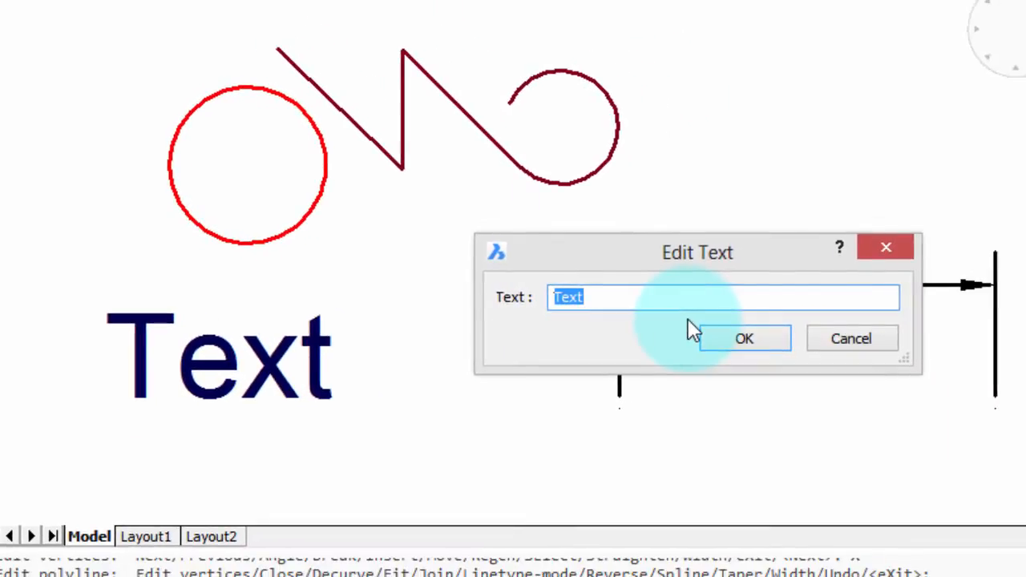
left_click(744, 338)
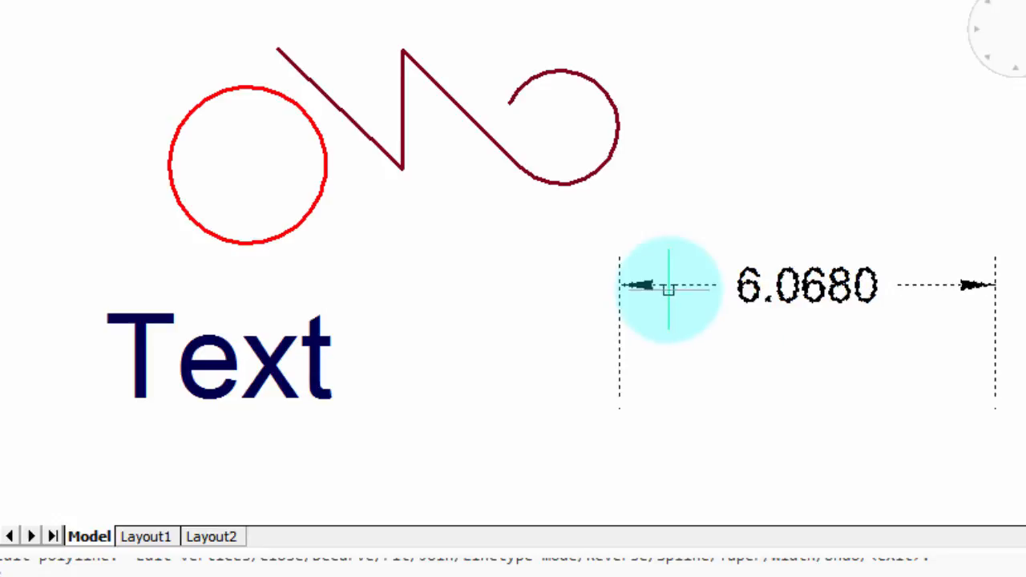
double_click(805, 285)
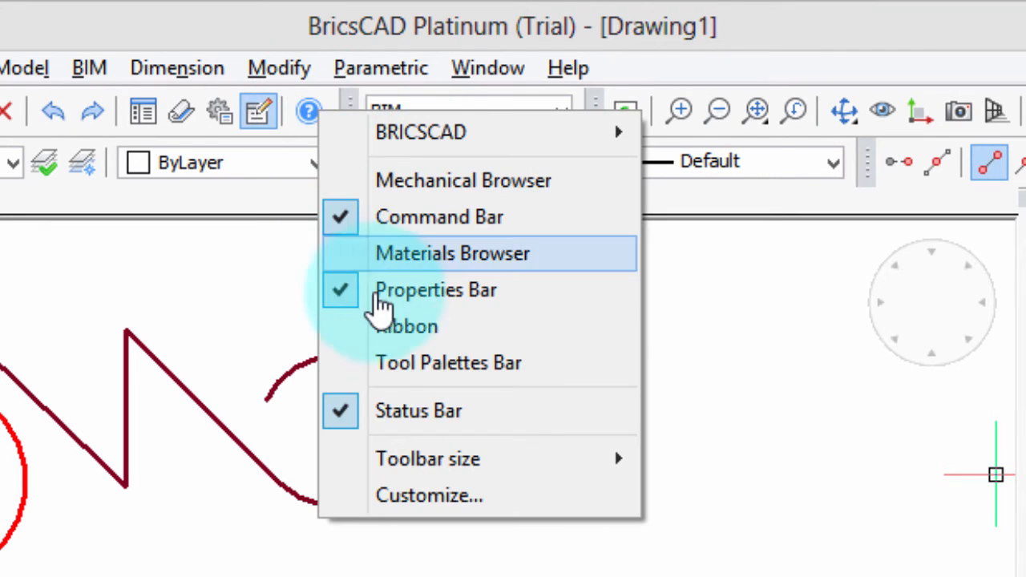
- Bring up the Customize settings from the toolbar context menu
left_click(437, 290)
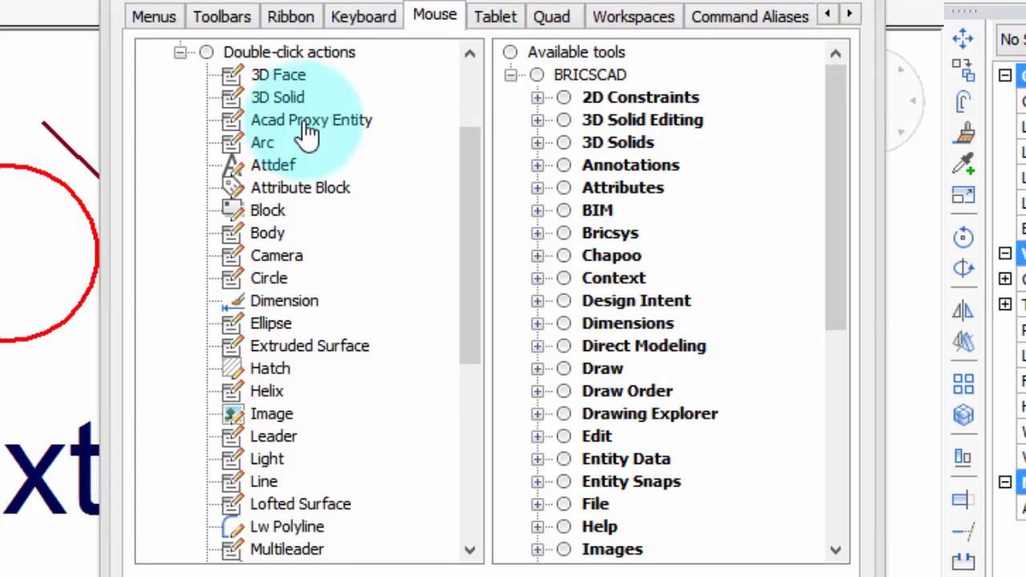
- Review the double-click commands for Acad Proxy Entity, Block and Hatch
left_click(276, 74)
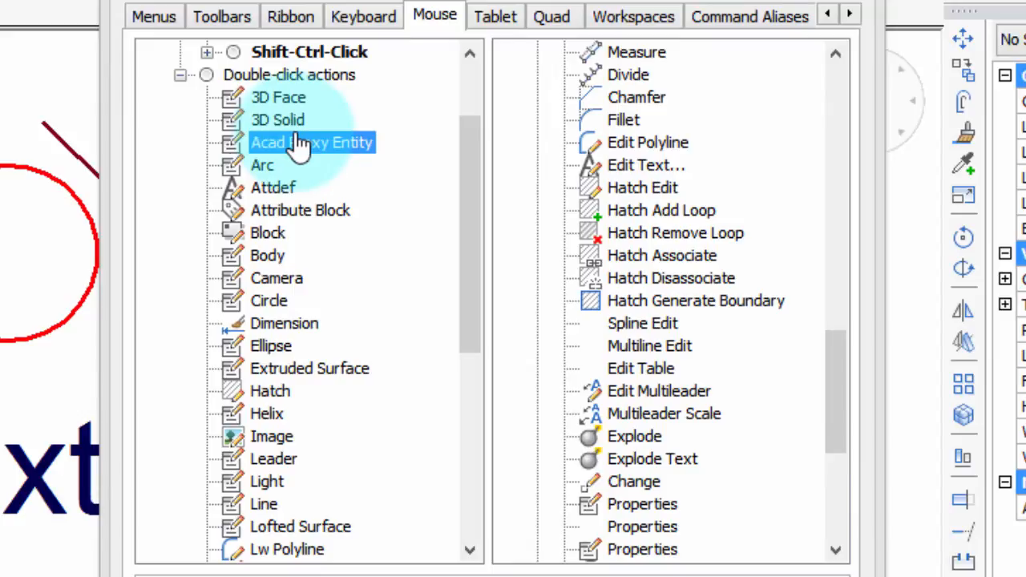
scroll("down", 3)
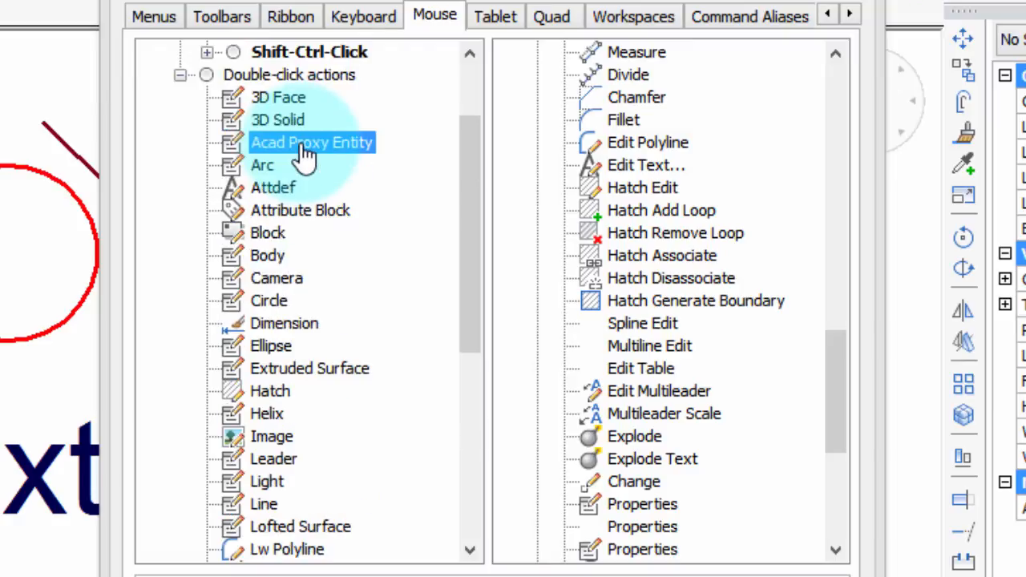
left_click(311, 141)
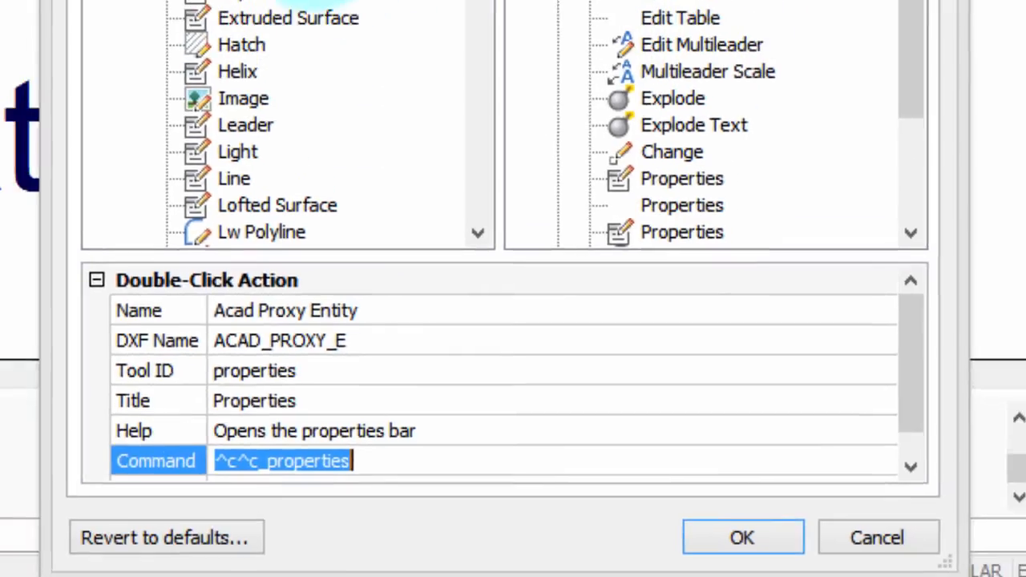
left_click(319, 121)
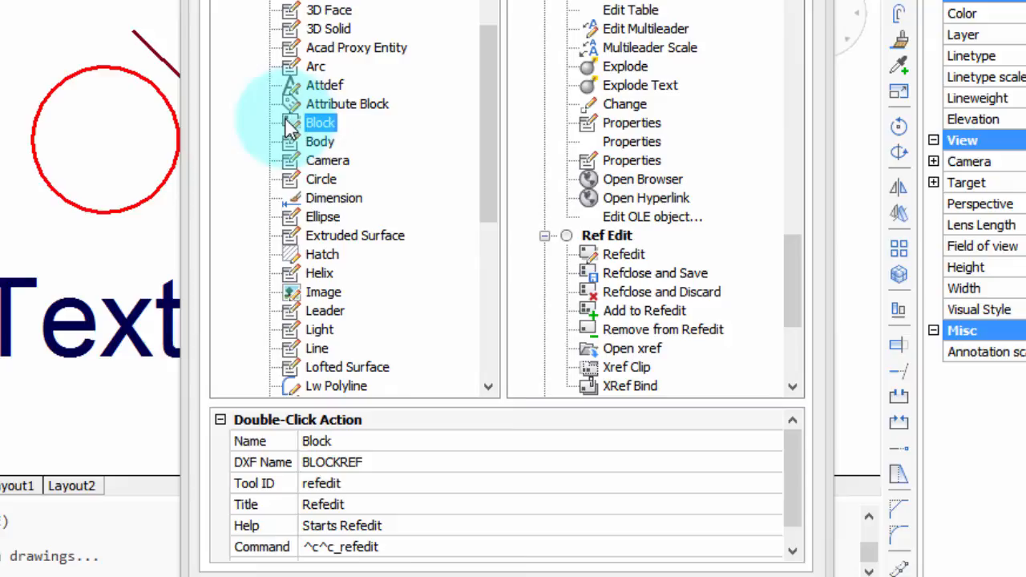
mouse_move(292, 125)
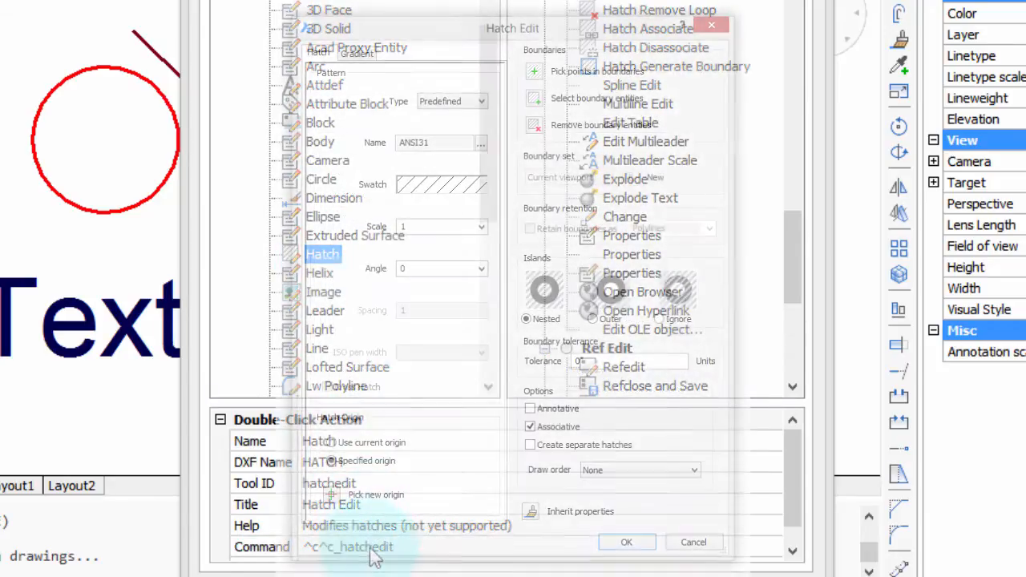
left_click(321, 272)
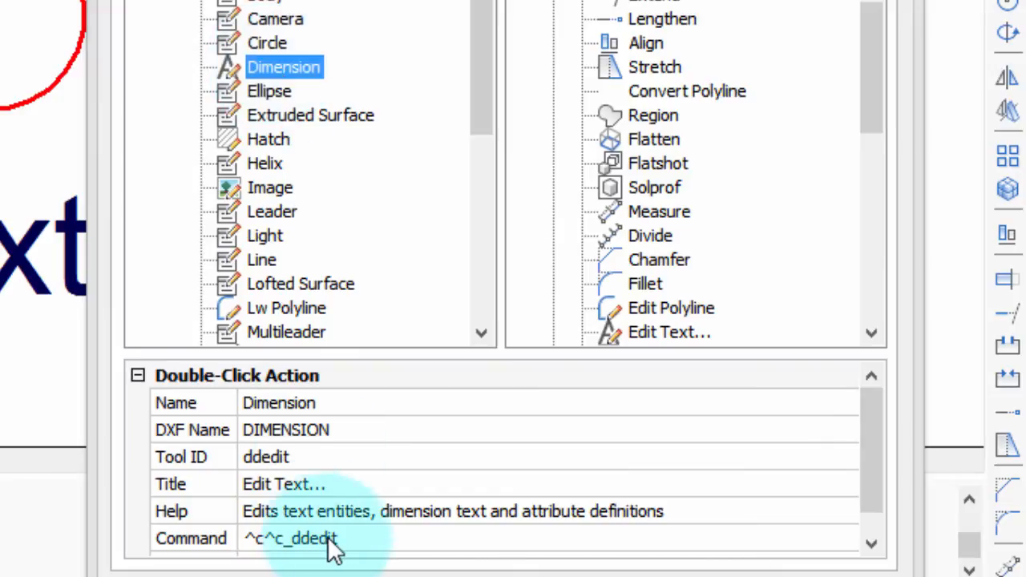
- Select the Dimension double-click action showing its ^c^c_ddedit command
double_click(305, 538)
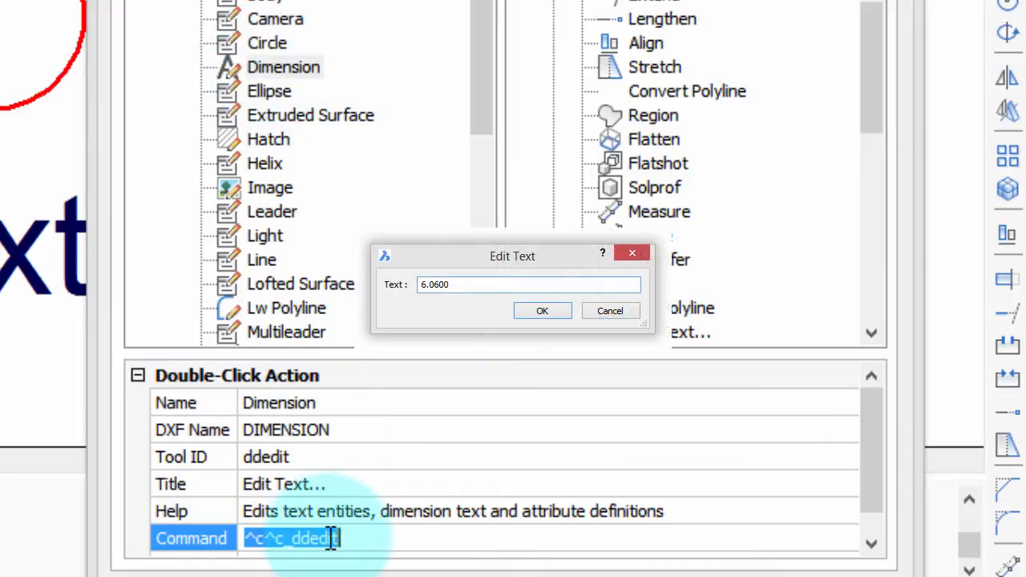
left_click(542, 311)
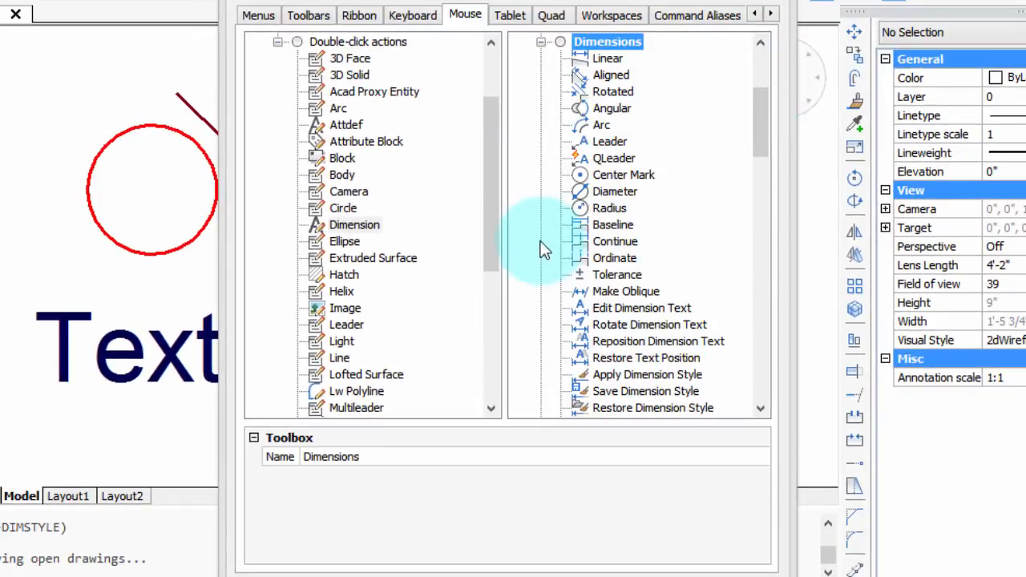
mouse_move(629, 274)
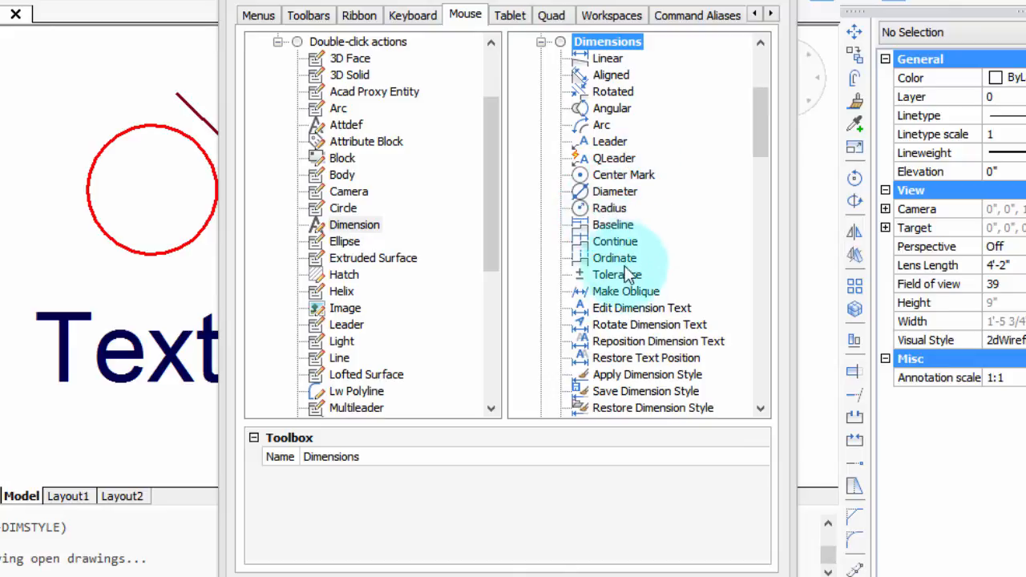
- Assign Apply Dimension Style (dimstyle_apply) to the Dimension double-click action
left_click(646, 376)
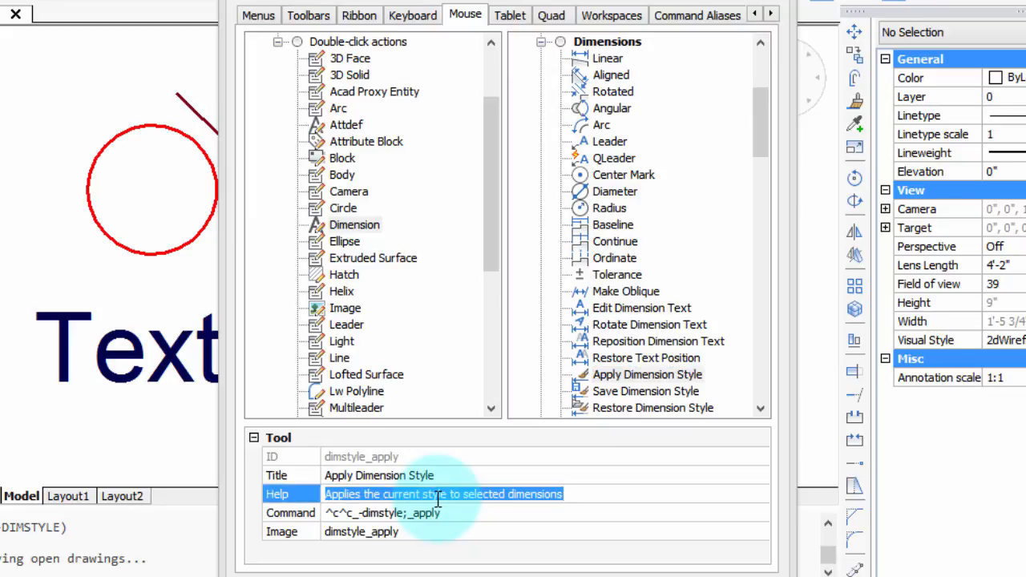
mouse_move(448, 466)
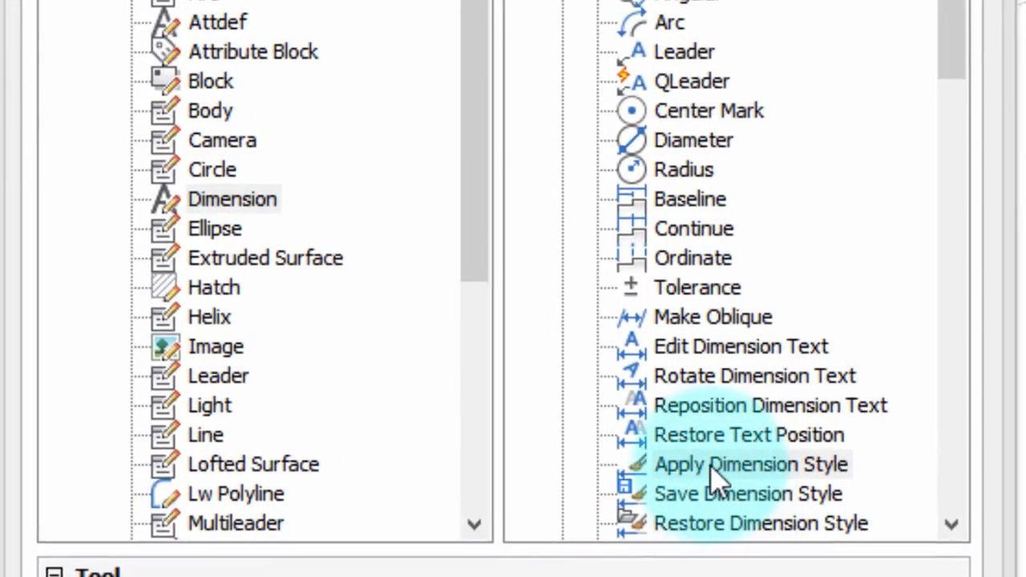
left_click(727, 465)
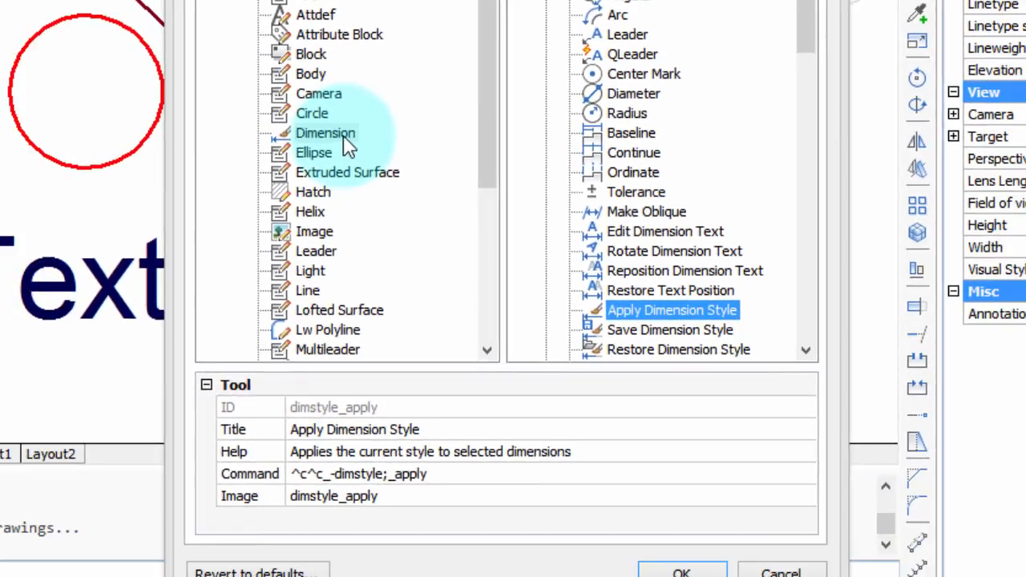
left_click(324, 131)
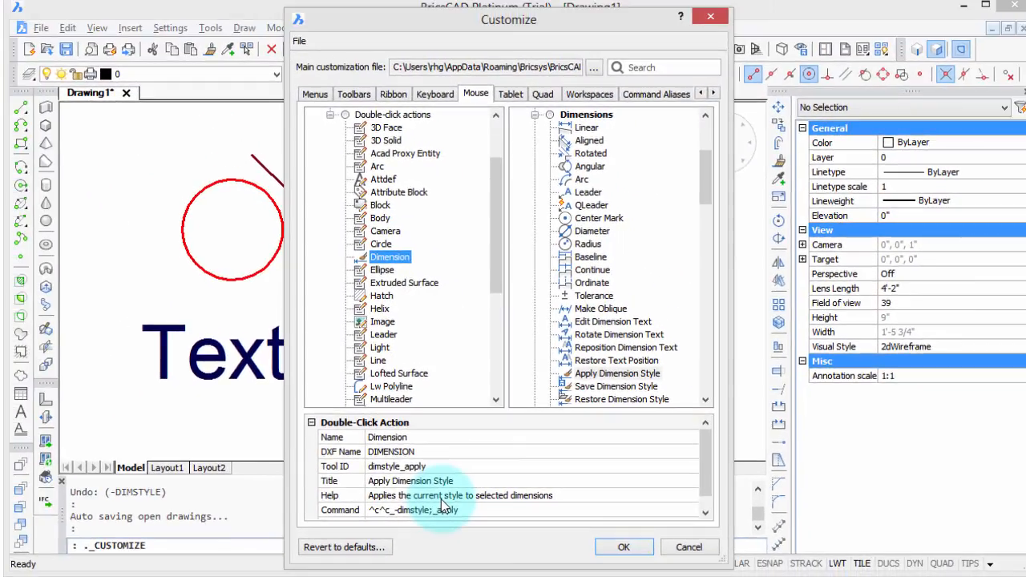
mouse_move(450, 505)
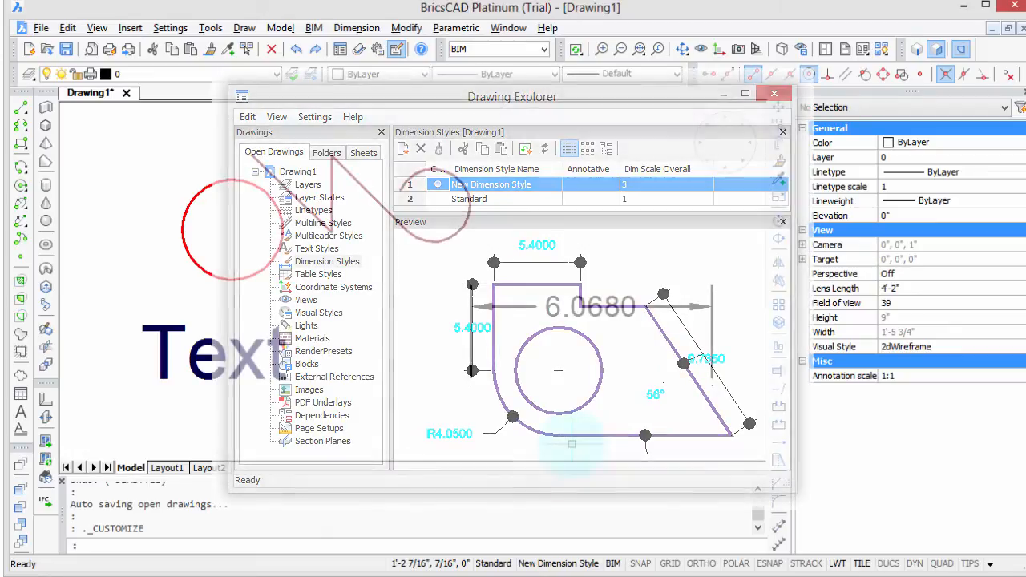
- Confirm the customization with New Dimension Style current and return to the drawing
left_click(772, 93)
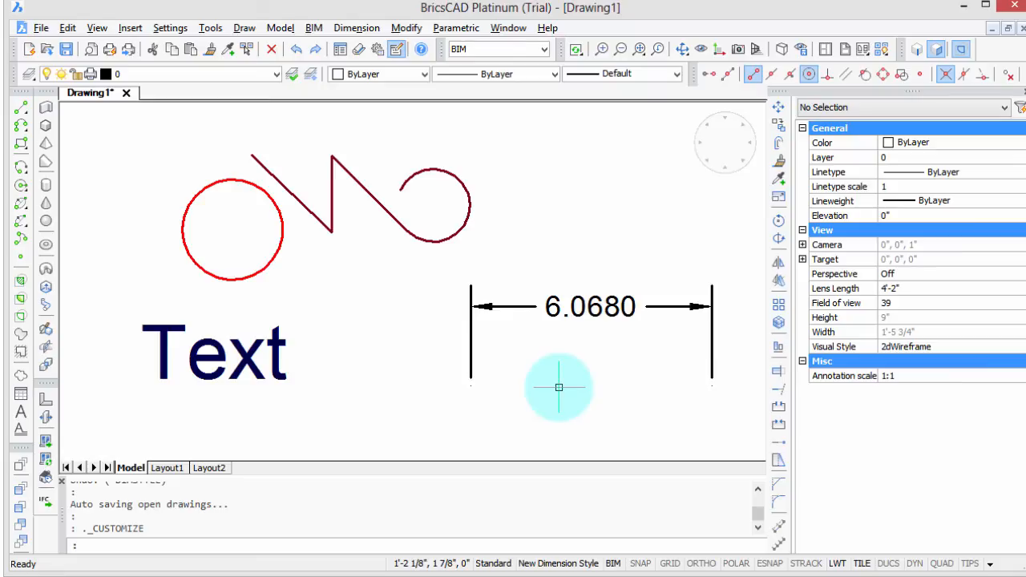
mouse_move(558, 387)
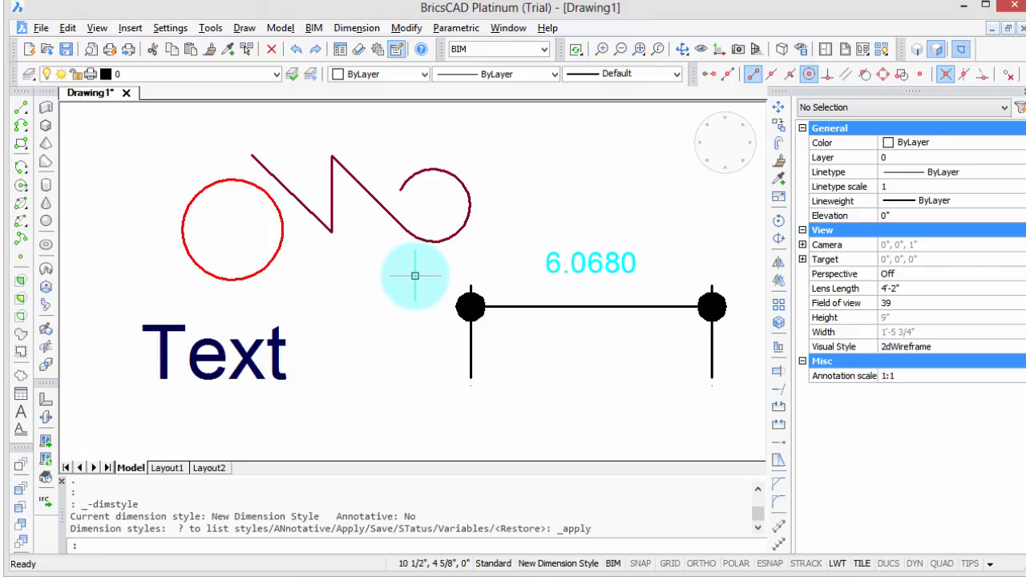
mouse_move(288, 258)
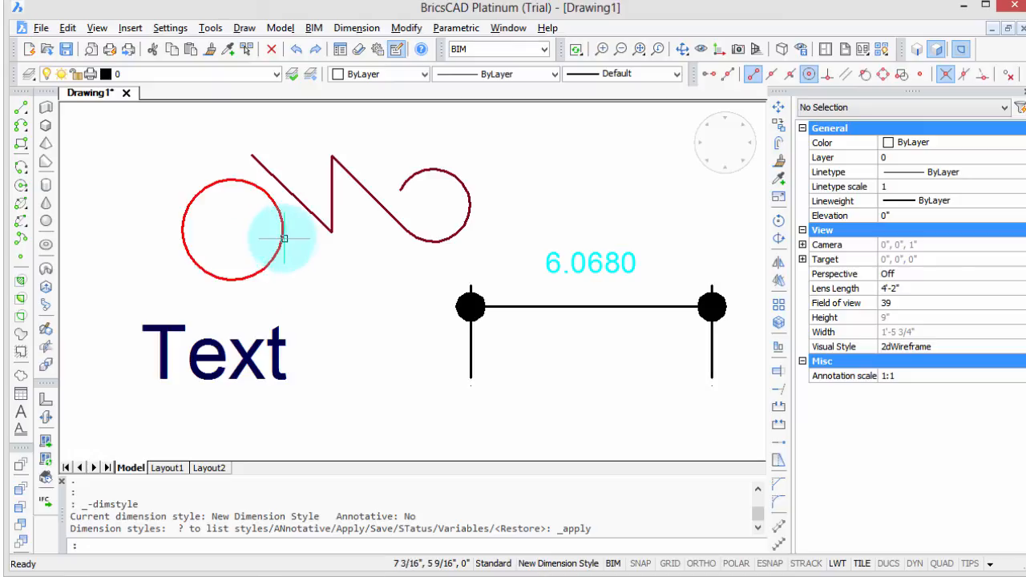
- Bring up the circle's properties after the dimension takes the cyan New Dimension Style
left_click(281, 238)
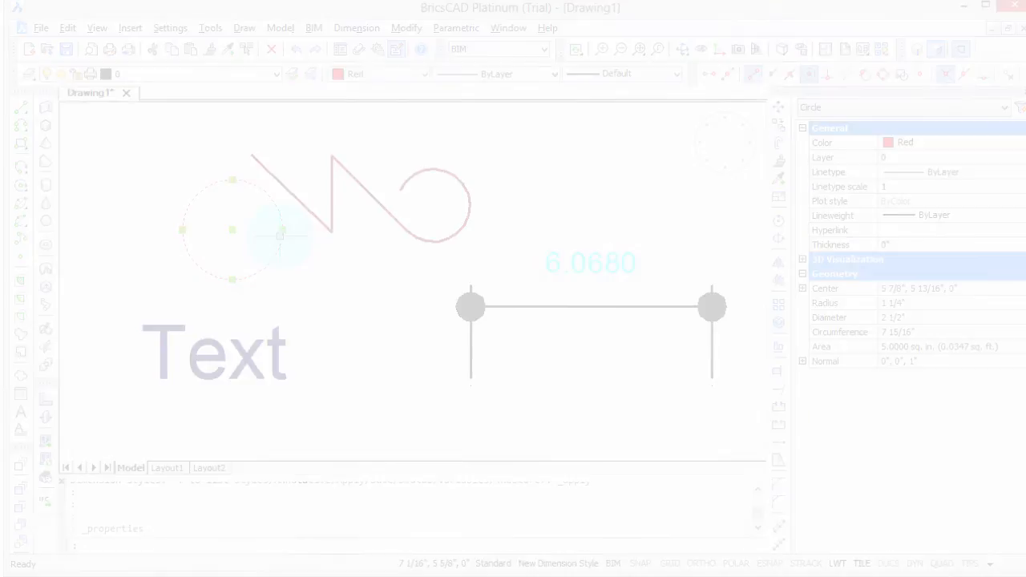